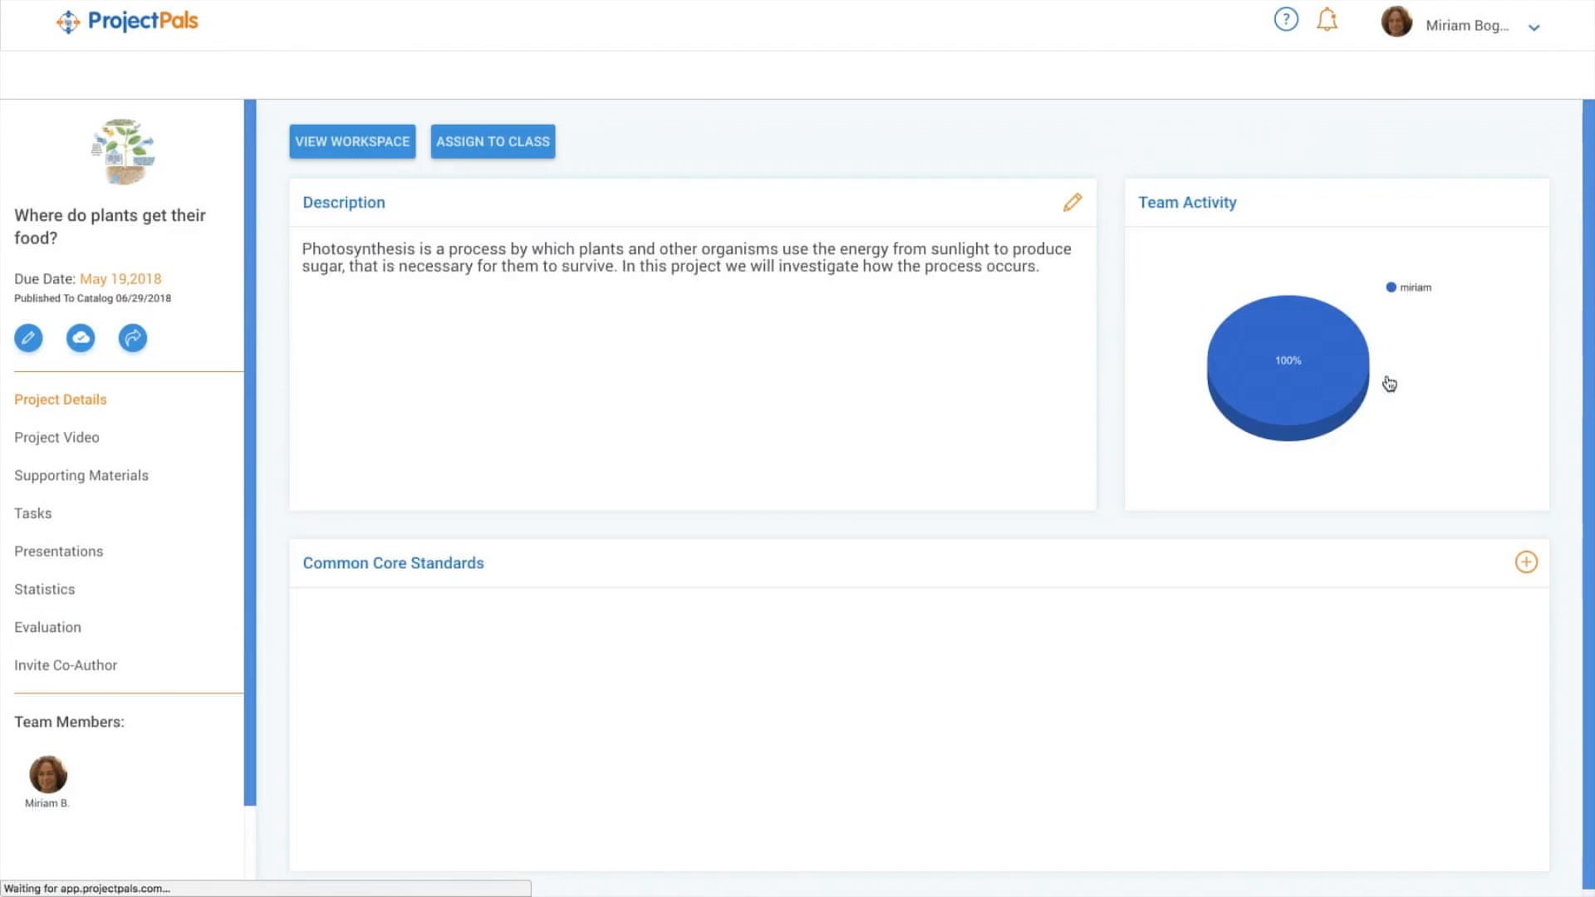
mouse_move(496, 423)
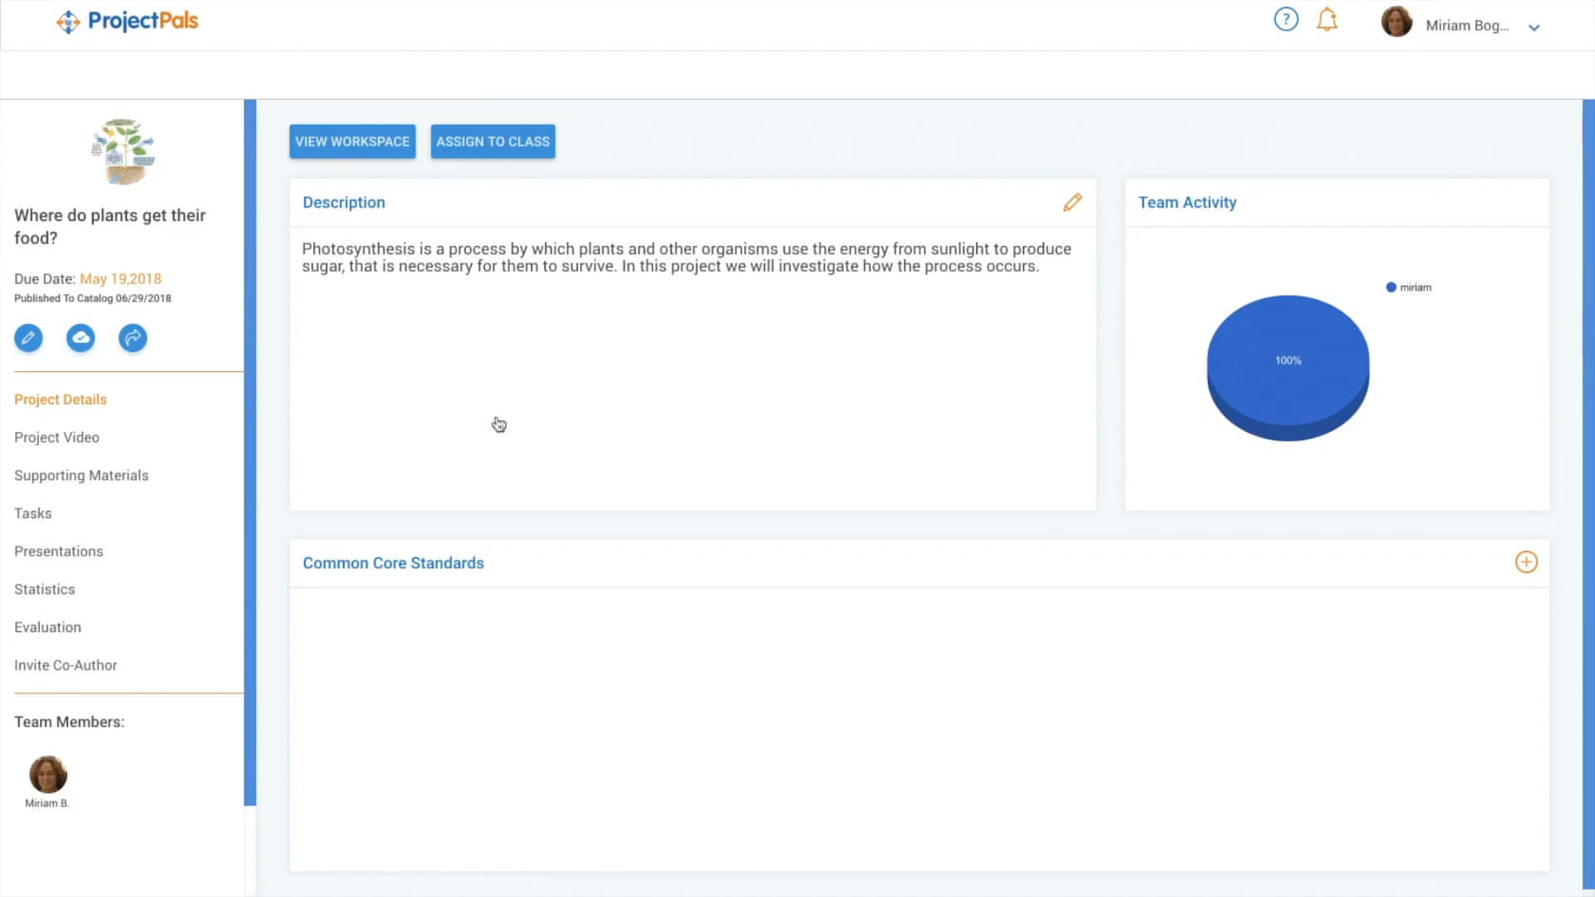
Step: View the project's workspace, then return to the Catalog of upper-elementary lesson plans
left_click(81, 476)
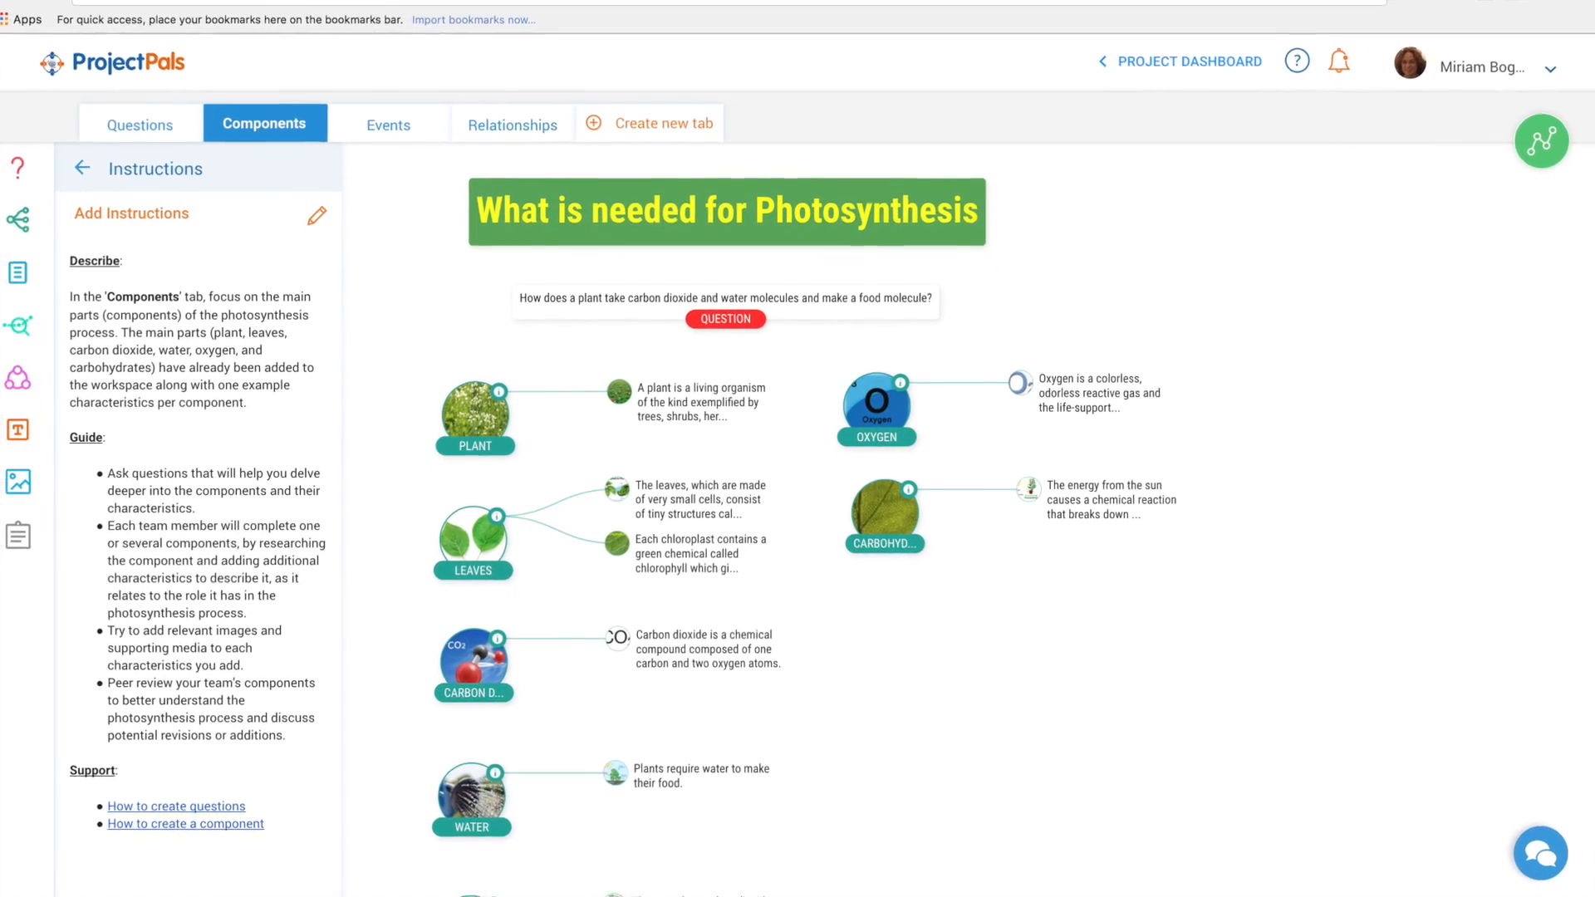
left_click(379, 125)
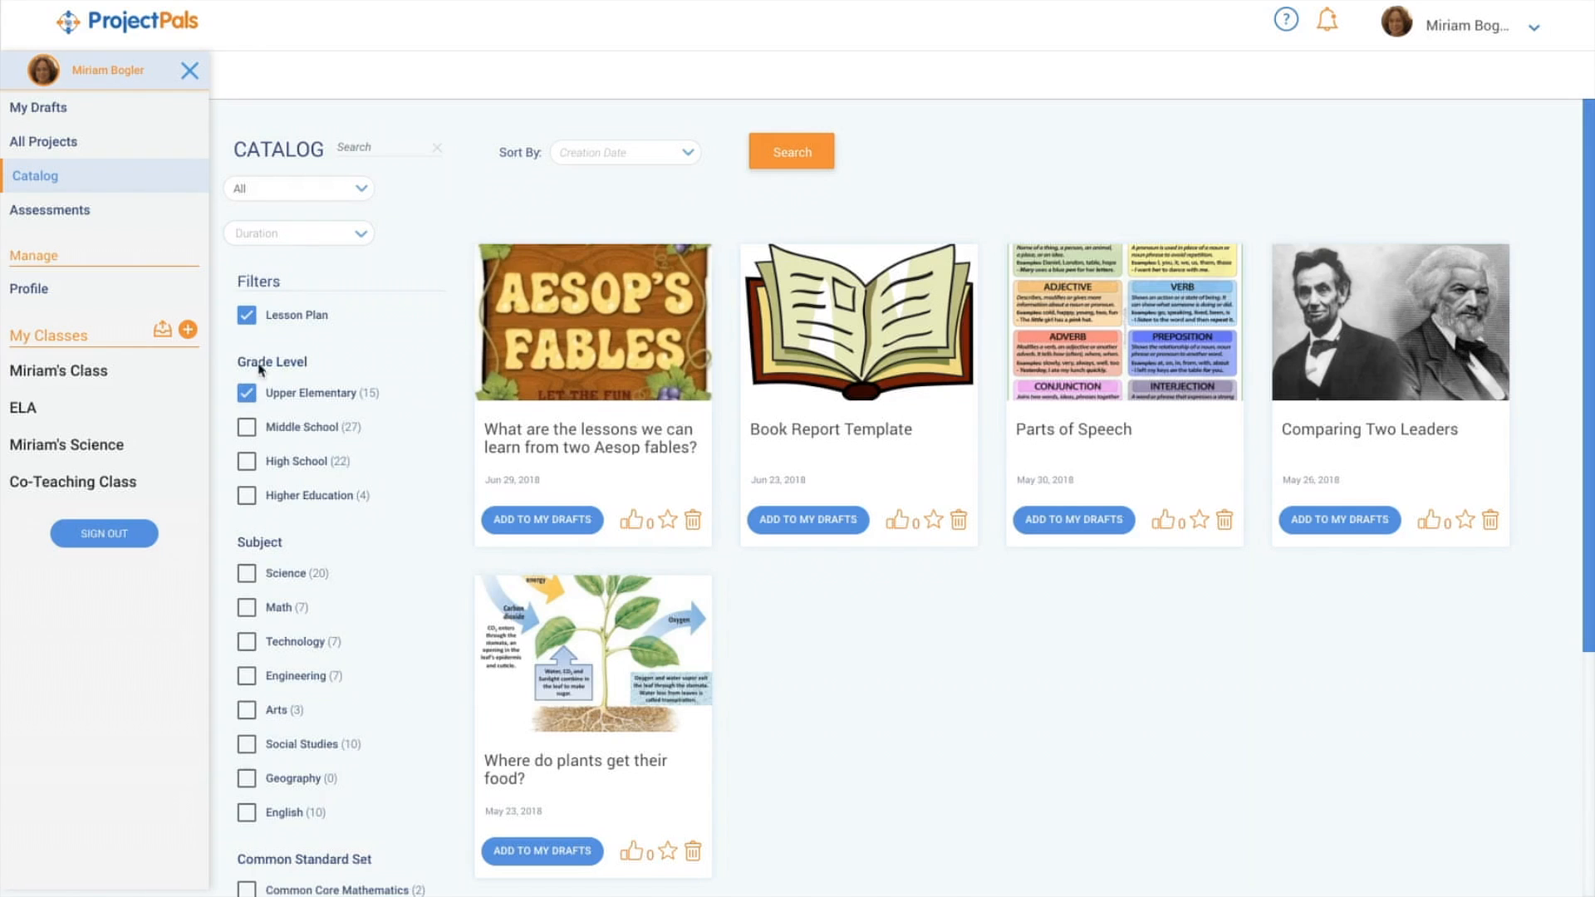
Step: Expand the Duration filter showing choices from 1–2 days to 1 month
left_click(297, 232)
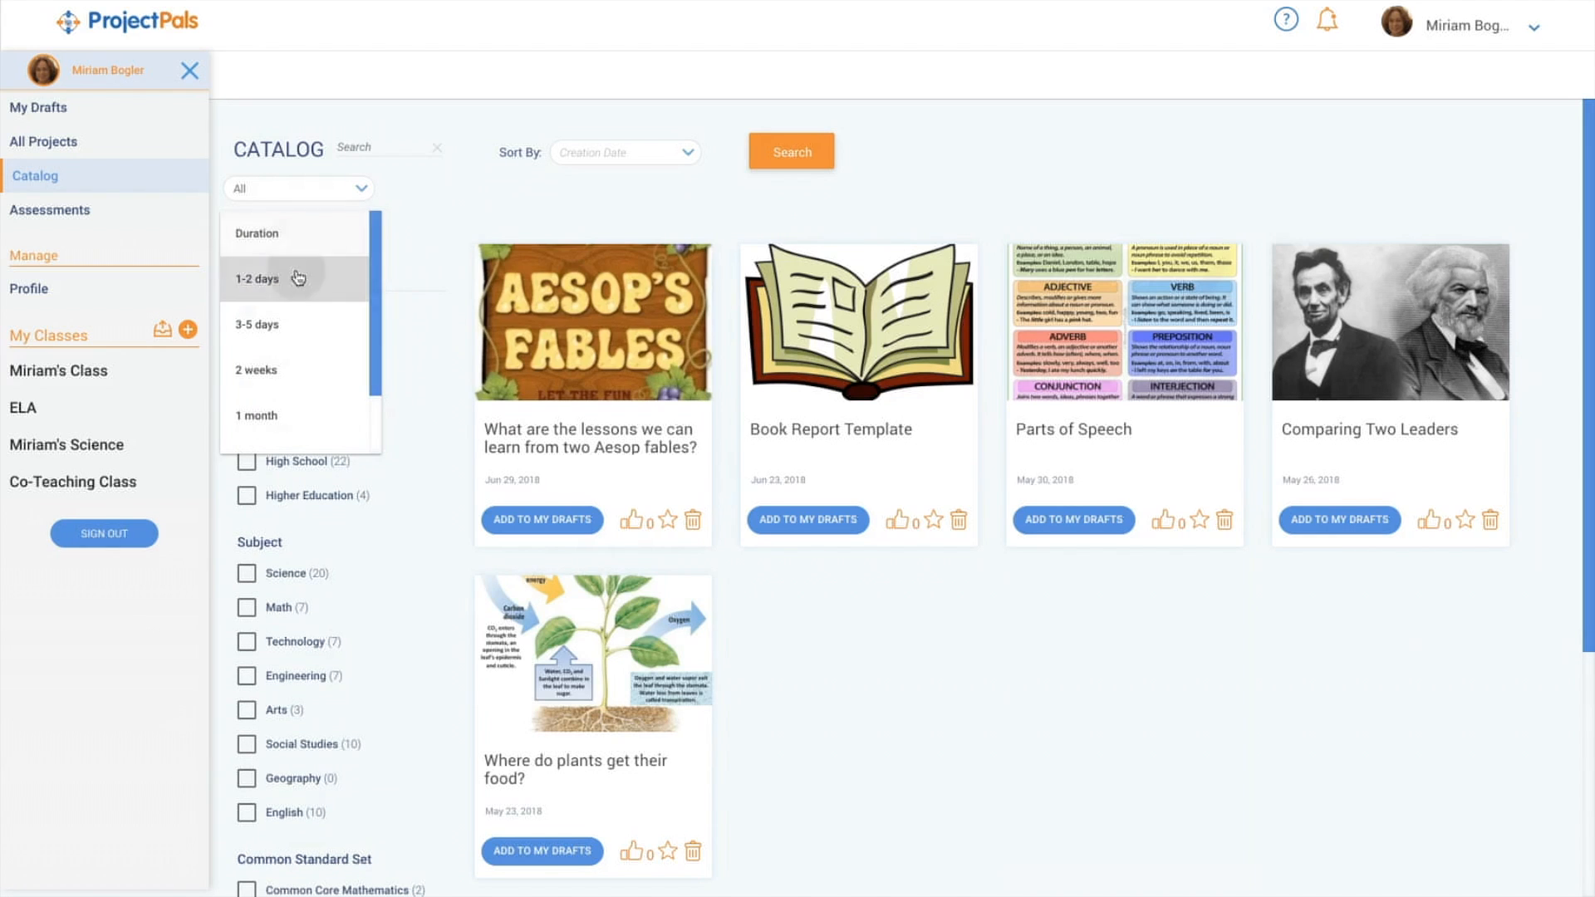